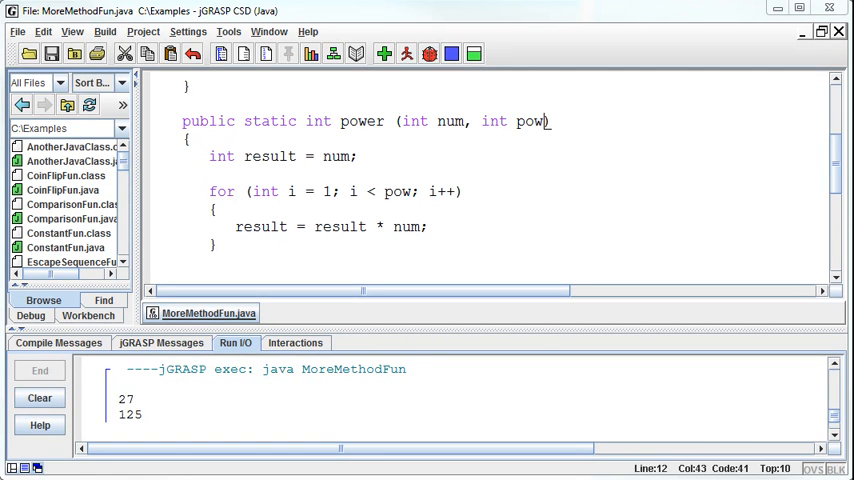
mouse_move(580, 268)
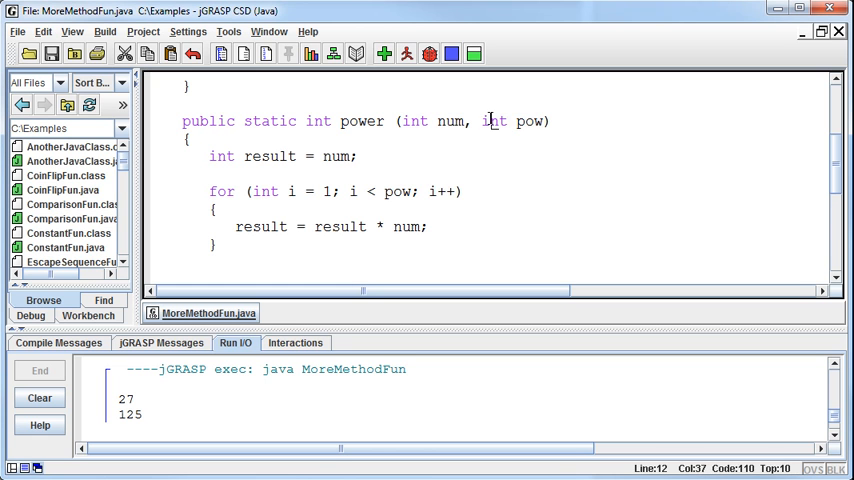
Declare int num = 2 and int pow = 5, printing power(num,pow) once
type("double")
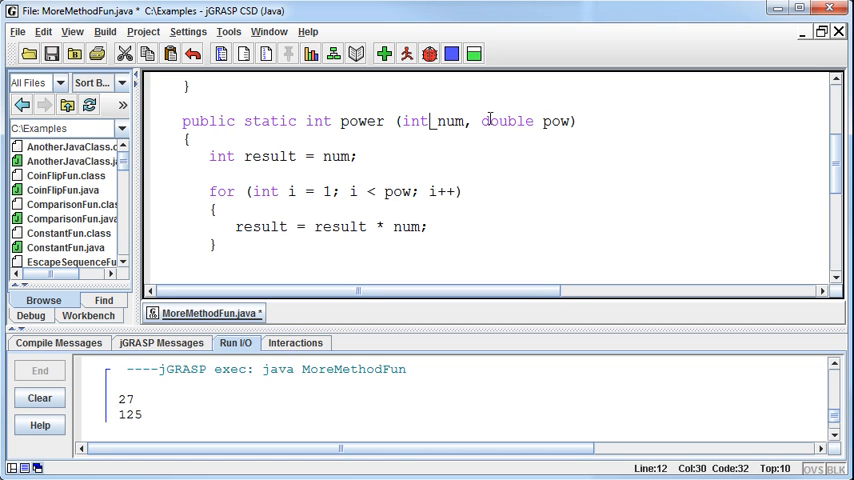
type("String")
type("int")
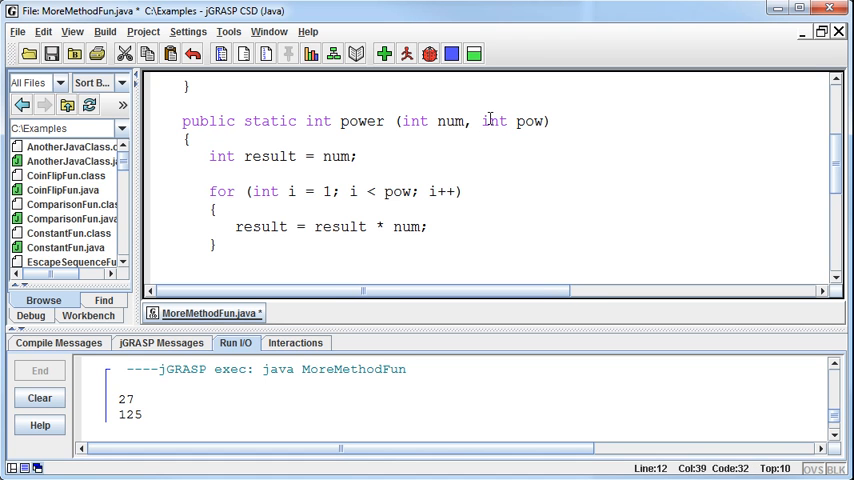
double_click(318, 121)
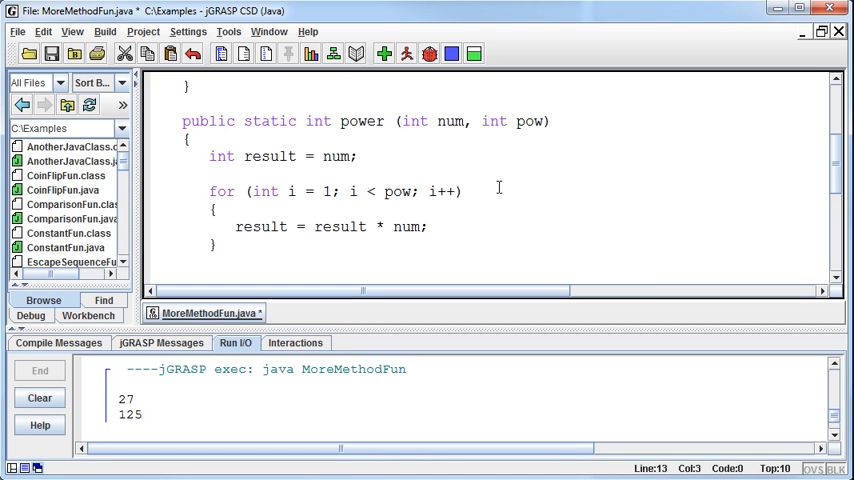
mouse_move(478, 161)
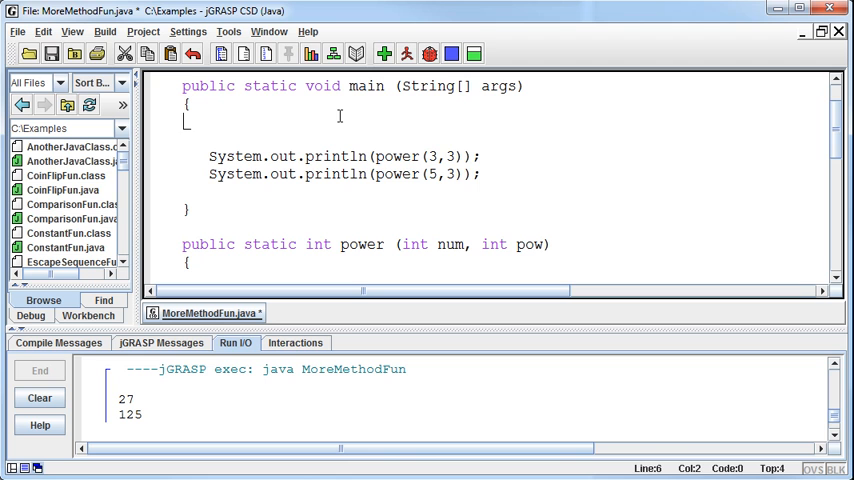
type("int n")
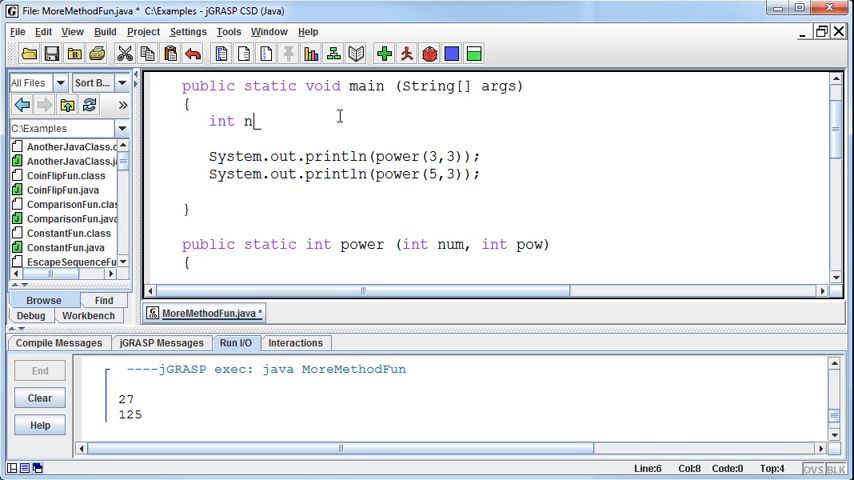
type("um = 3;")
type("int pow")
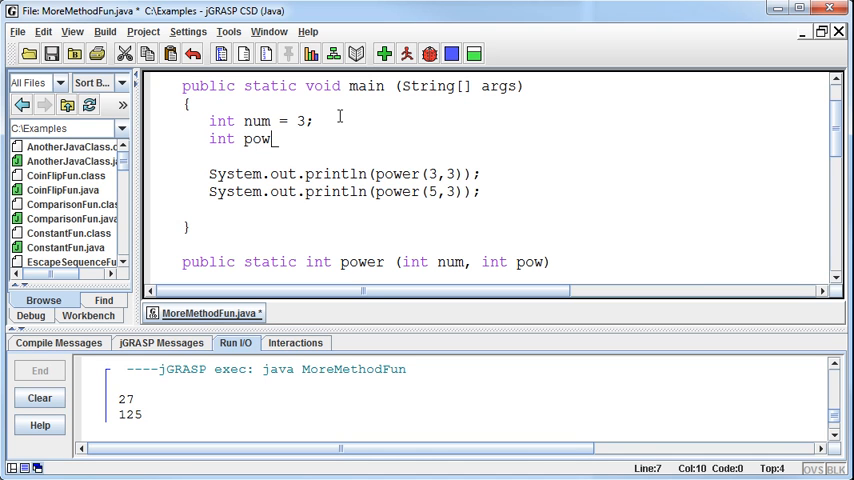
type("= 5")
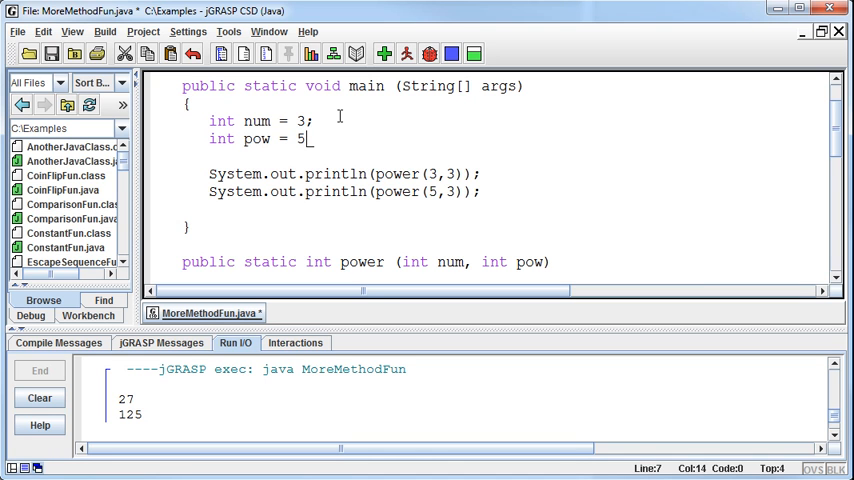
type("2")
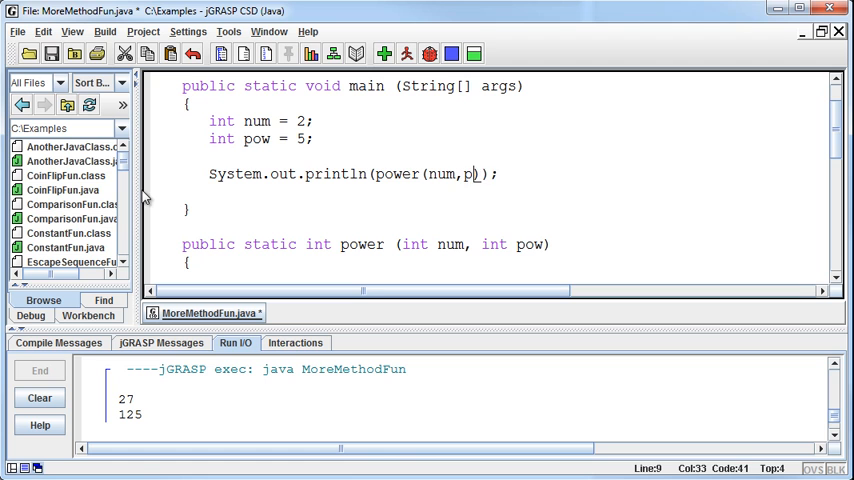
type("ow")
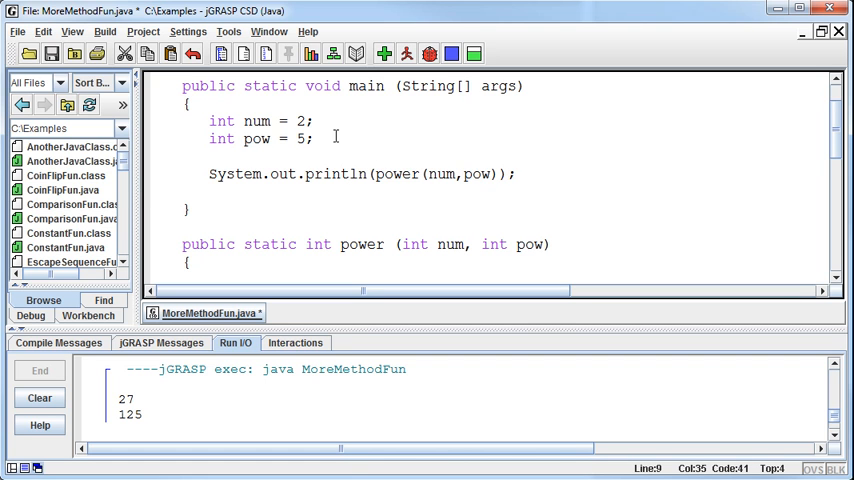
left_click(298, 138)
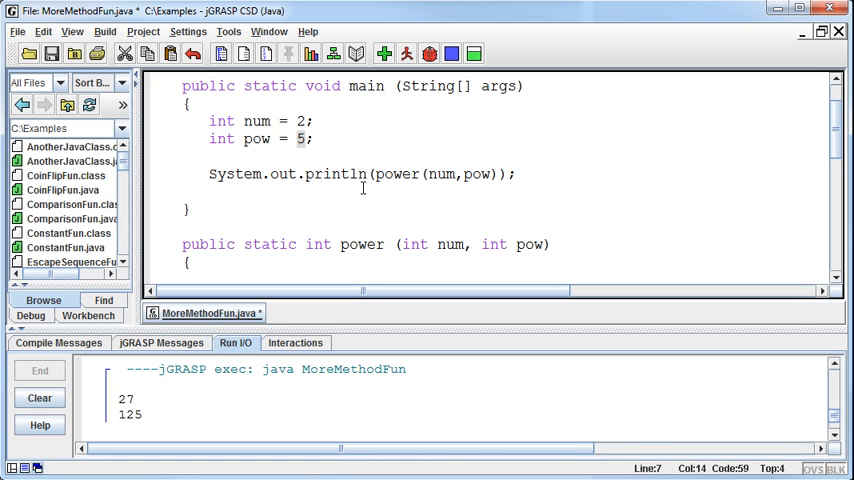
mouse_move(382, 213)
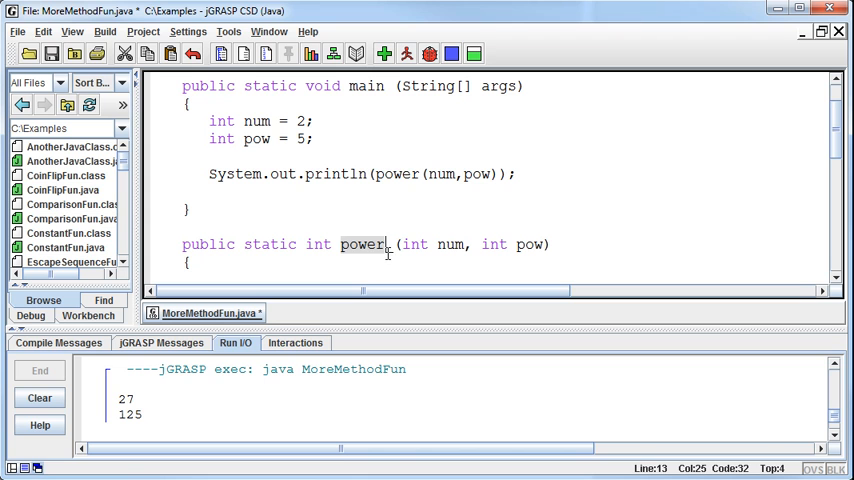
Compile and run MoreMethodFun, confirming 32 in Run I/O
left_click(379, 55)
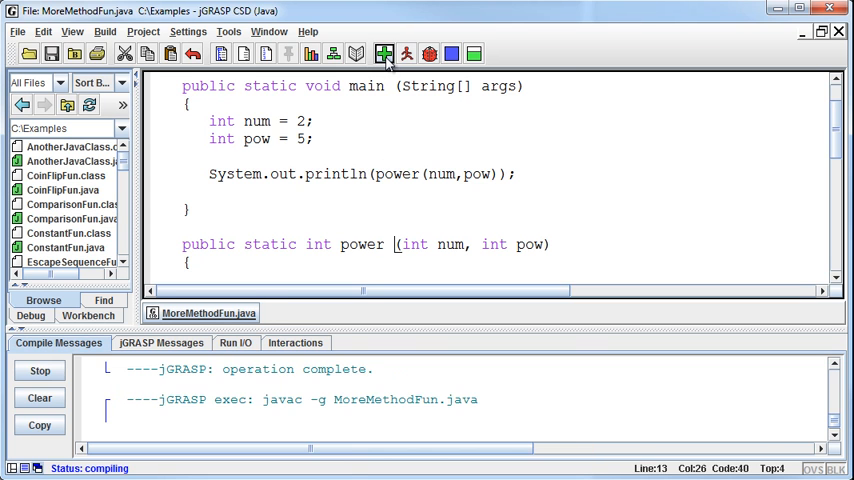
left_click(383, 54)
type(",bn")
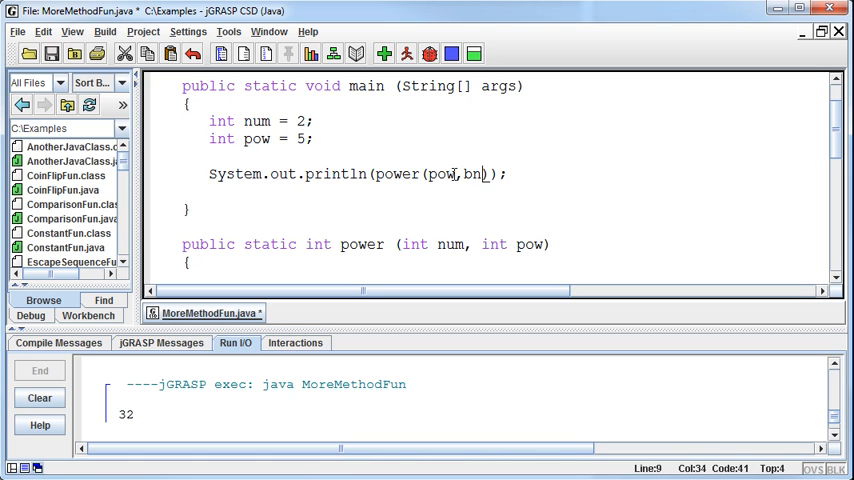
Swap the call to power(pow,num), then compile and run to get 25
type("um")
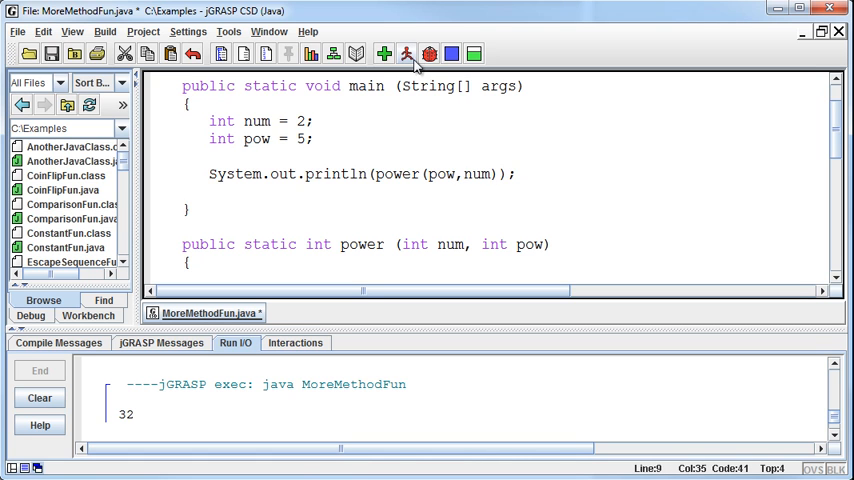
left_click(391, 50)
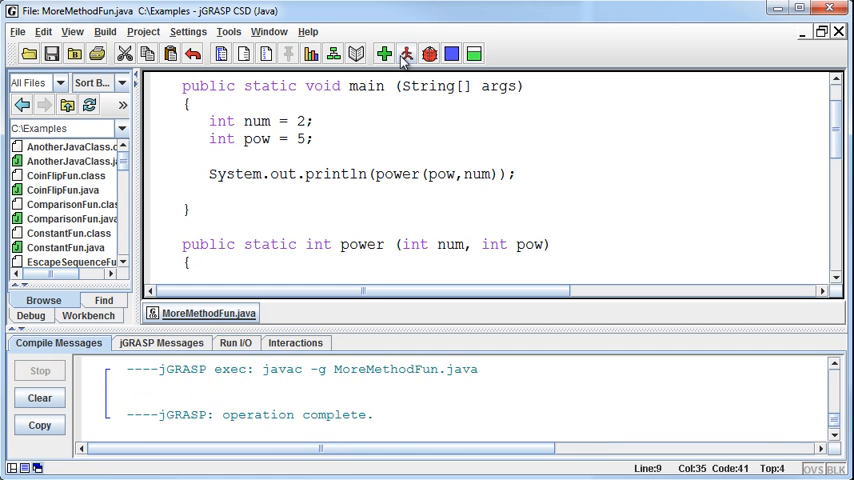
left_click(391, 54)
type(",")
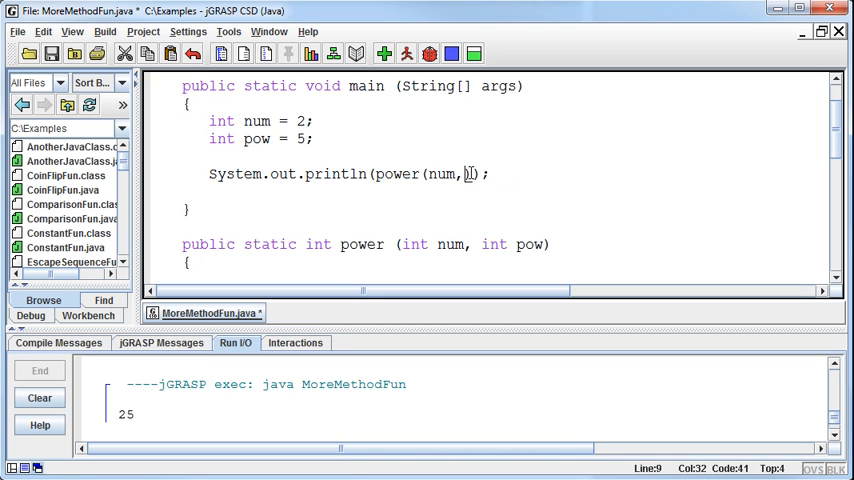
Reduce the call to power(pow), compile, and read the argument-length error
type("pow")
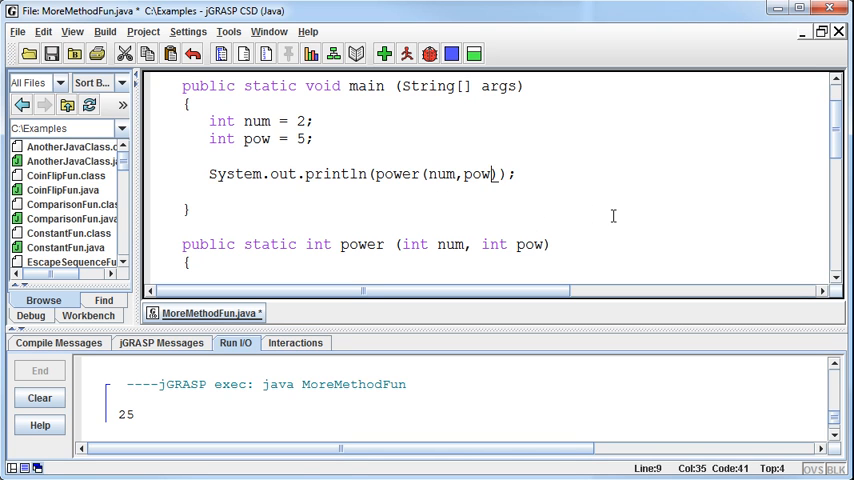
mouse_move(757, 257)
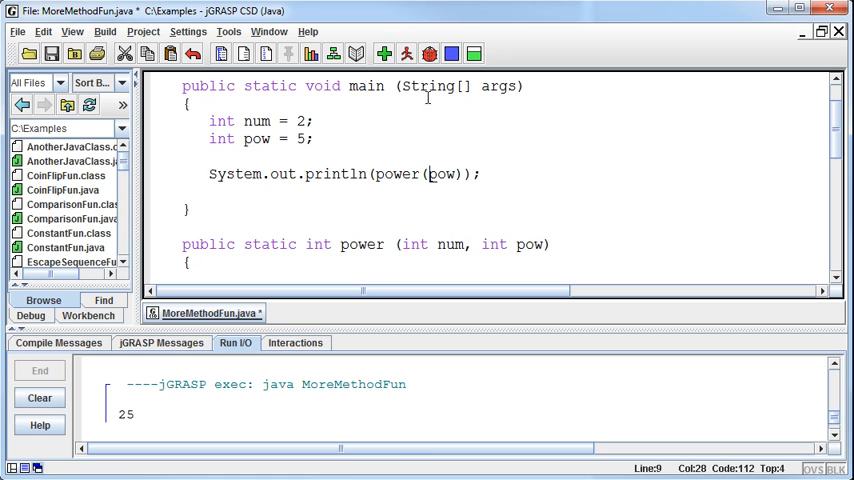
left_click(384, 53)
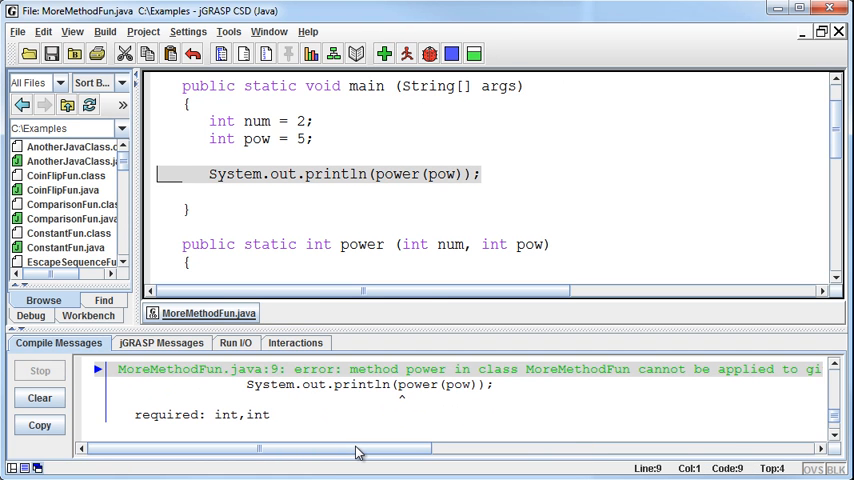
mouse_move(245, 414)
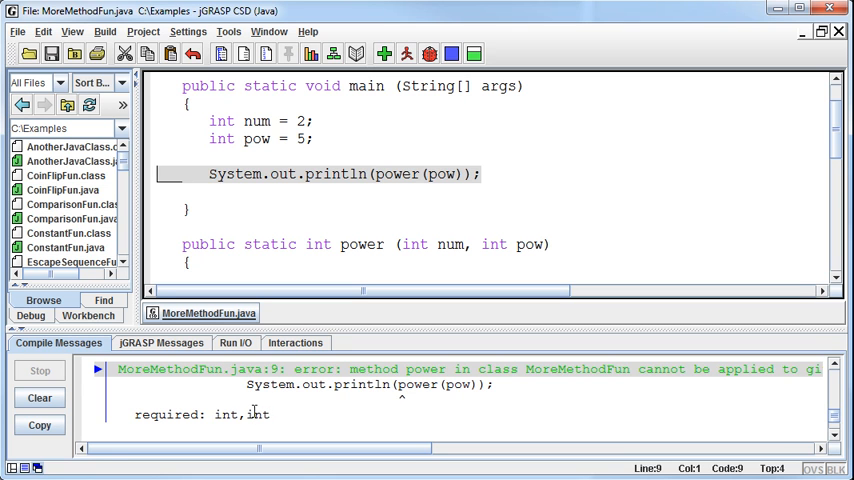
scroll("down", 3)
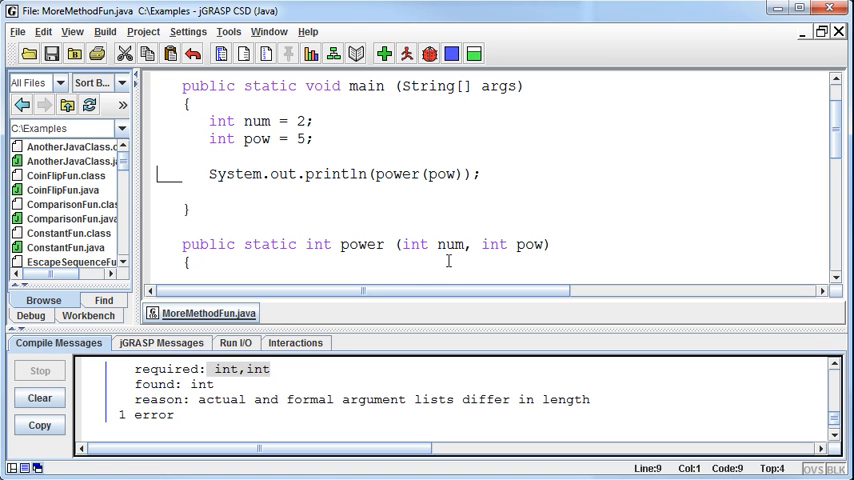
double_click(449, 244)
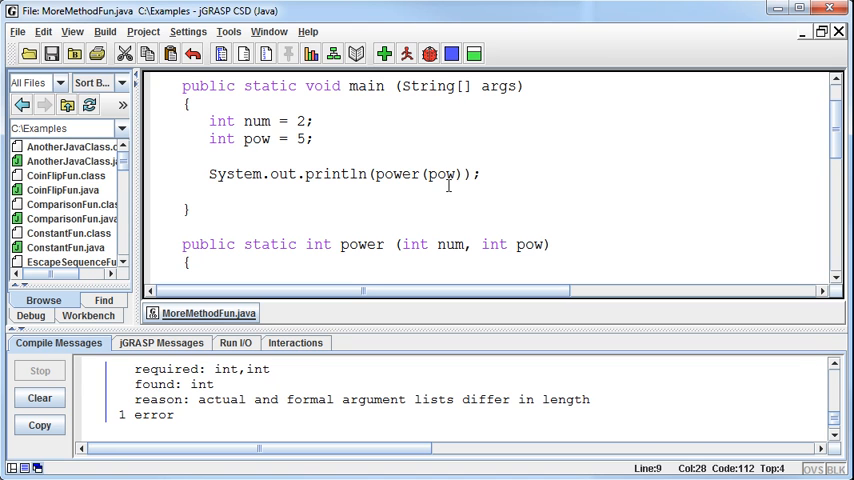
Restore the call to power(num,pow), compile cleanly, and run to print 32
type("num,")
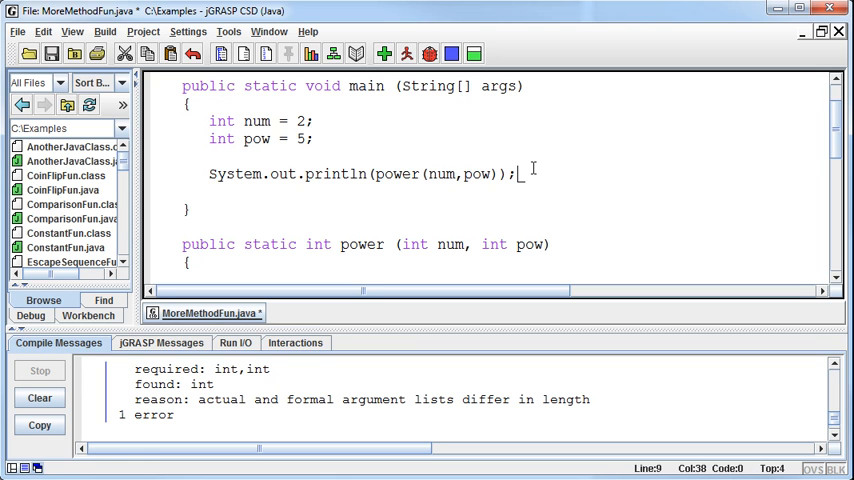
left_click(393, 52)
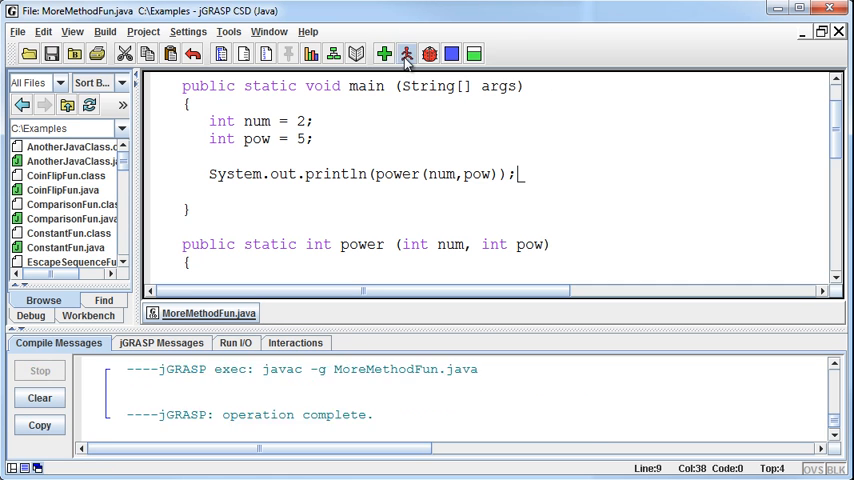
left_click(403, 51)
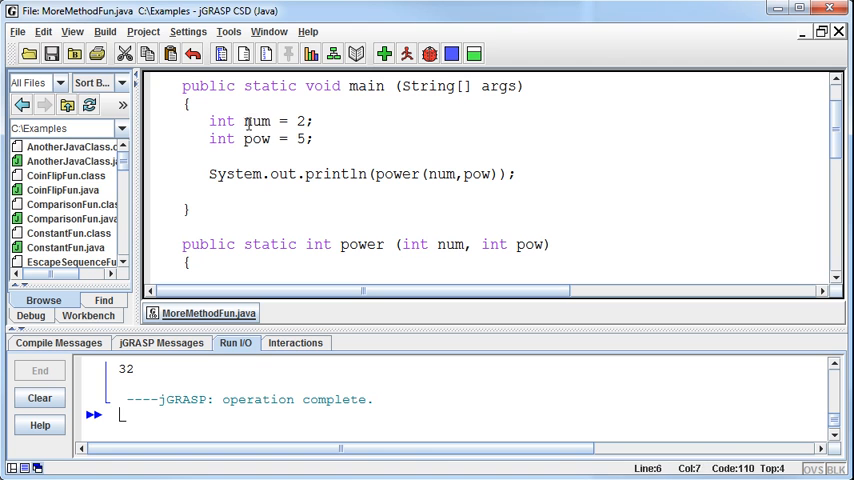
Rename the arguments to blah and yadda, leaving main with only the println
type("boa")
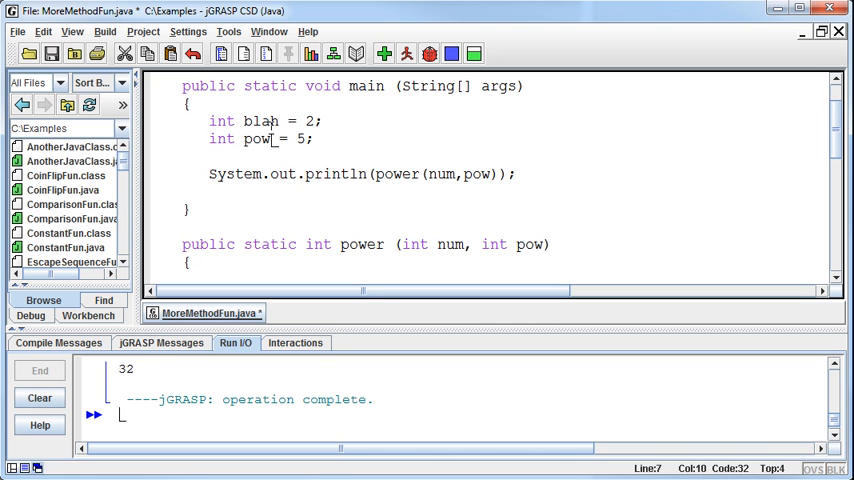
type("yadda")
left_click(362, 174)
type("blah")
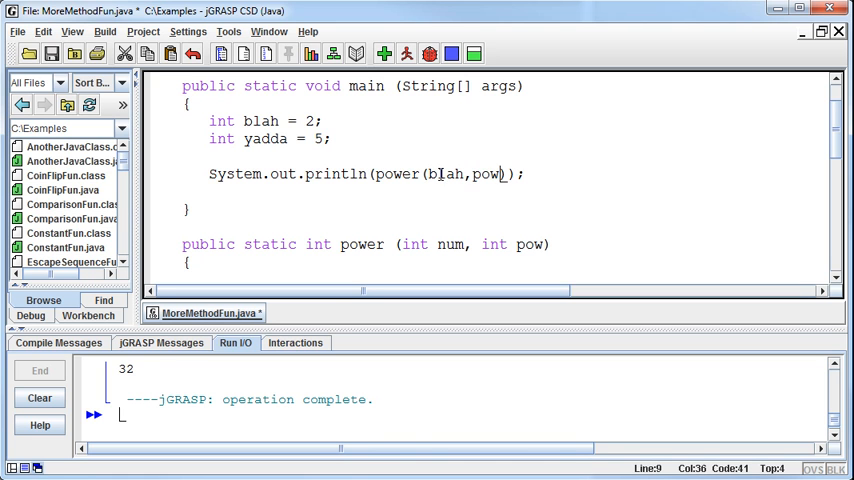
type("yadda")
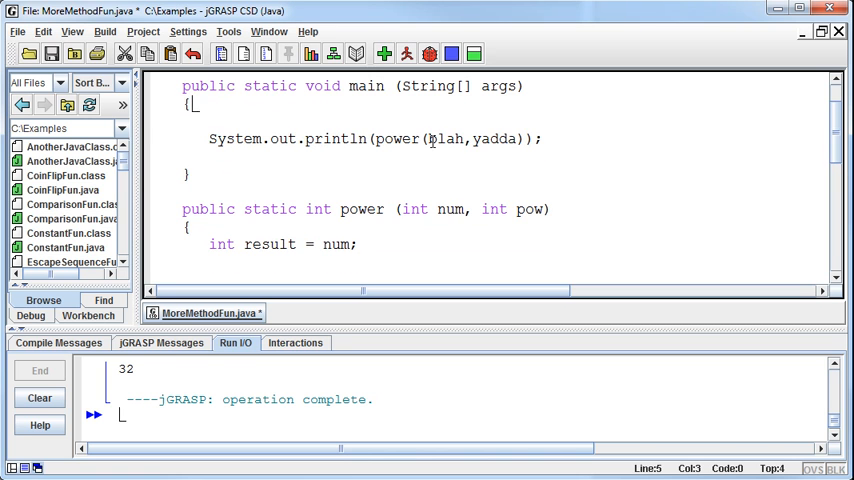
Replace the variable arguments with literals so println calls power(2,5)
type("2,3")
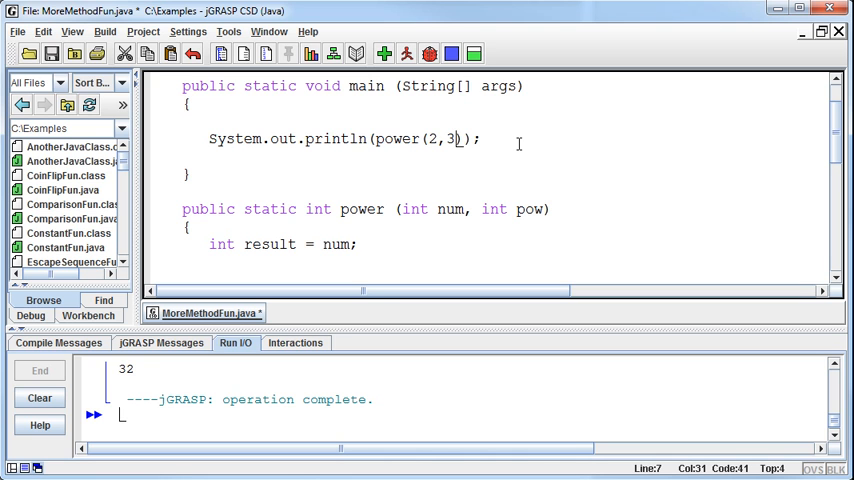
type("5")
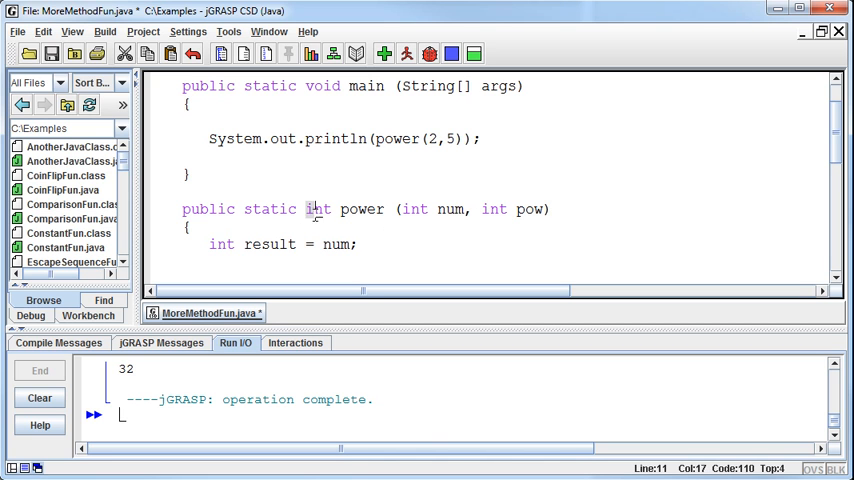
double_click(318, 209)
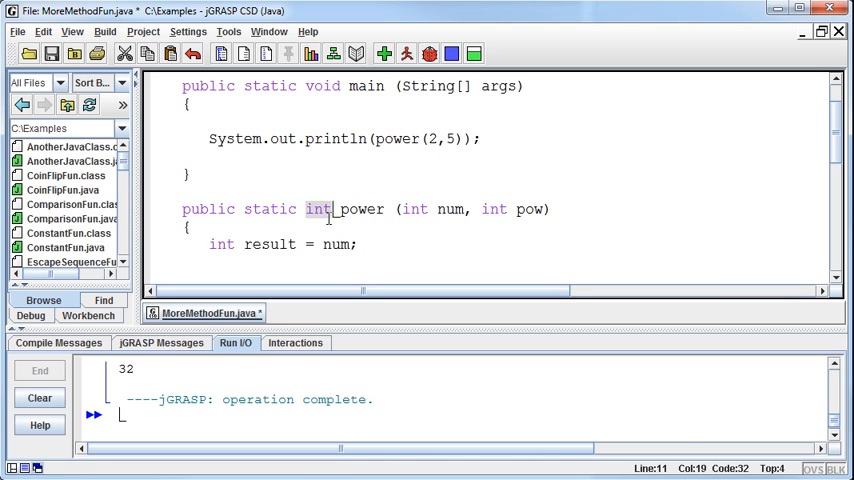
type("d")
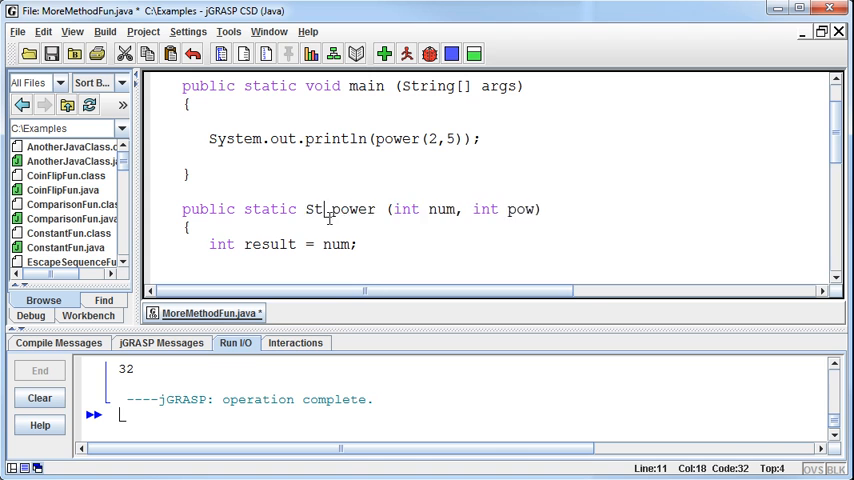
type("ong")
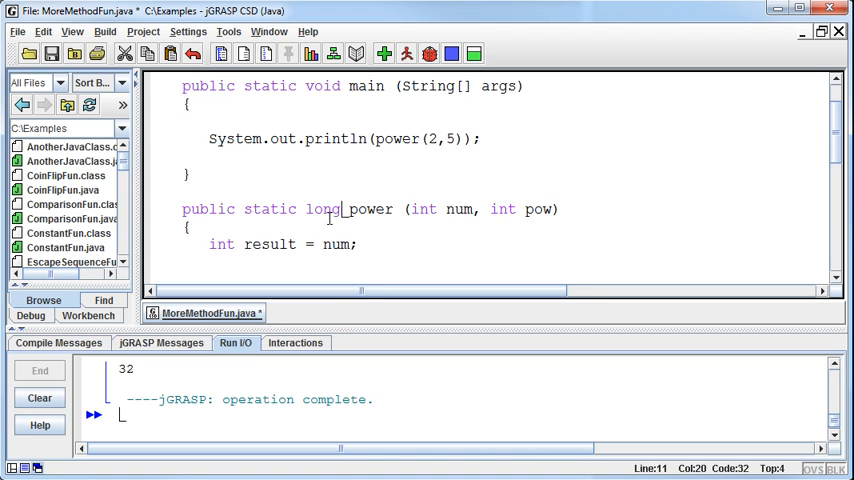
type("int")
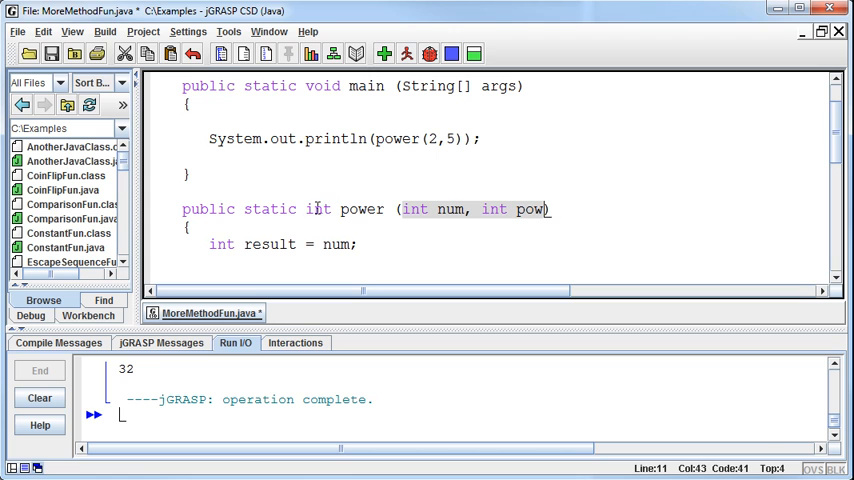
double_click(318, 209)
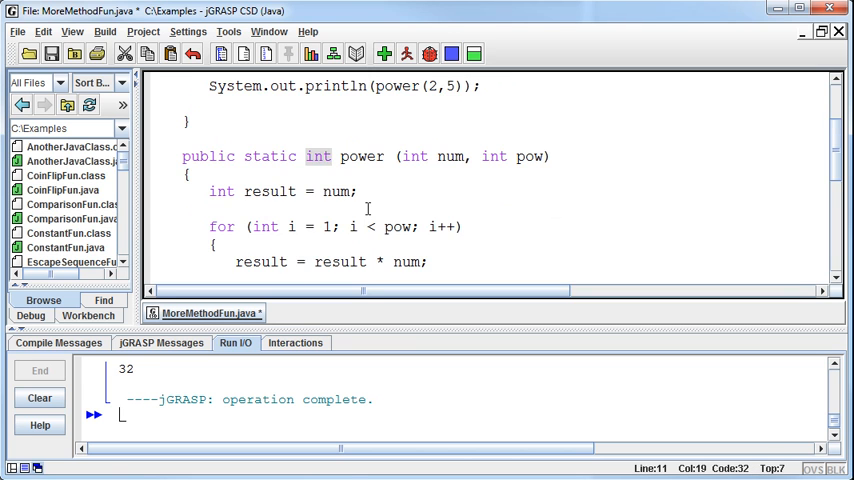
scroll("down", 3)
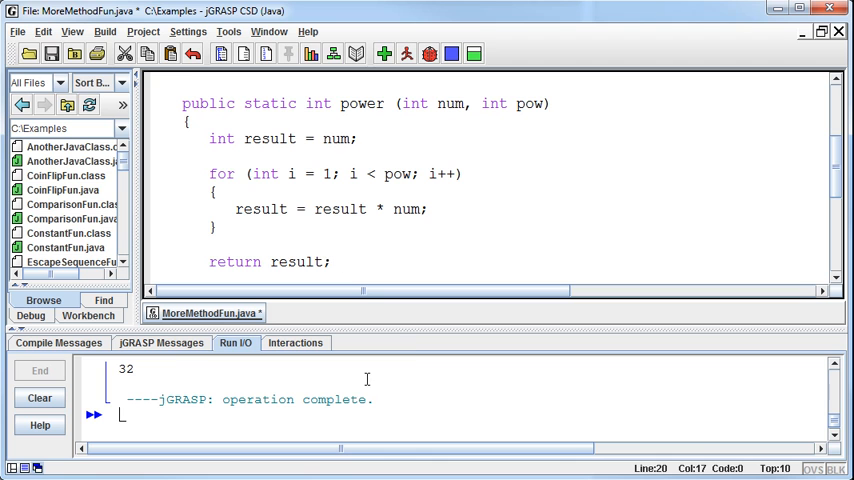
mouse_move(412, 351)
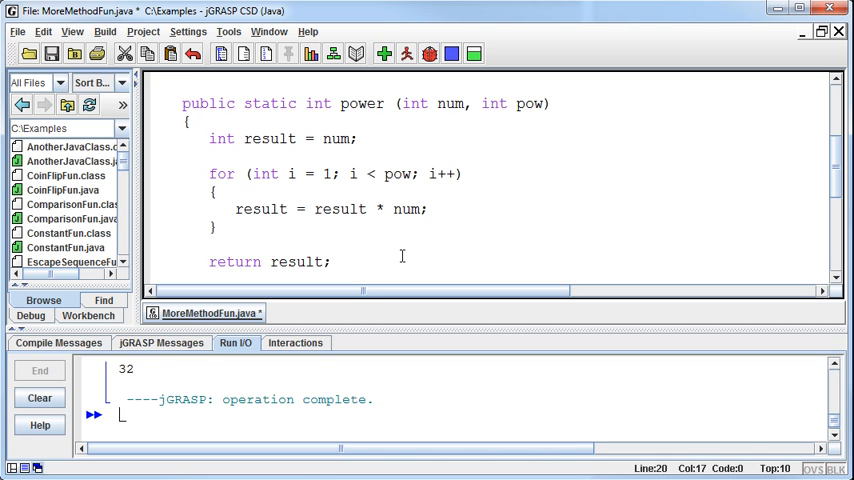
mouse_move(370, 248)
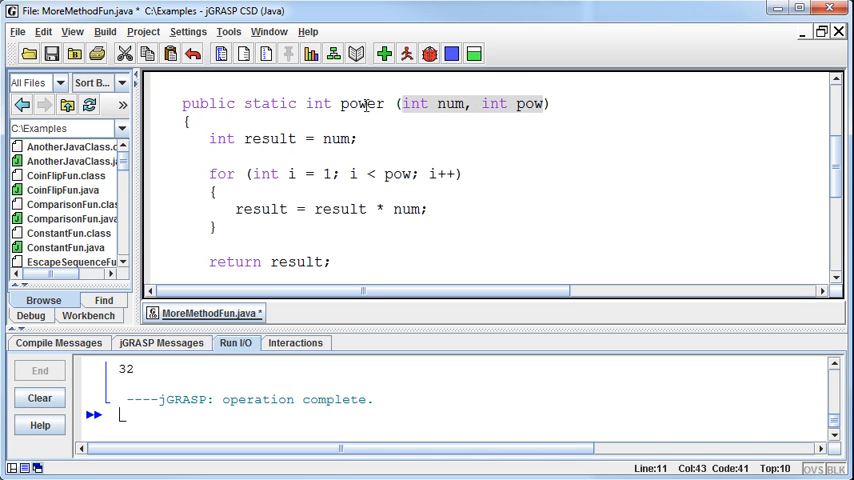
mouse_move(524, 177)
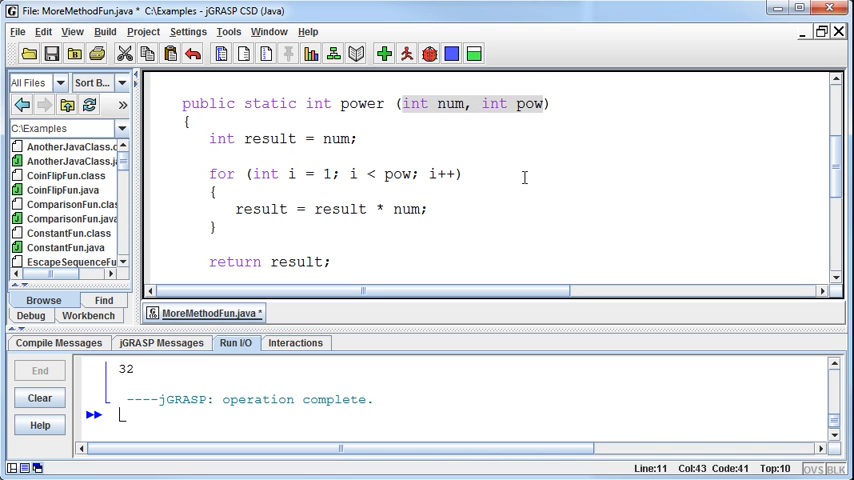